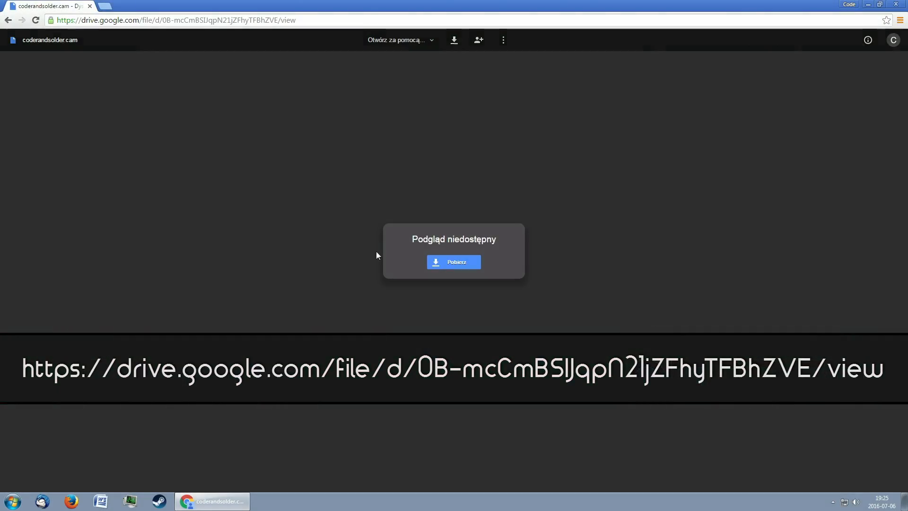
# Step: Download coderandsolder.cam from Google Drive and show it in its Downloads folder
pyautogui.click(454, 262)
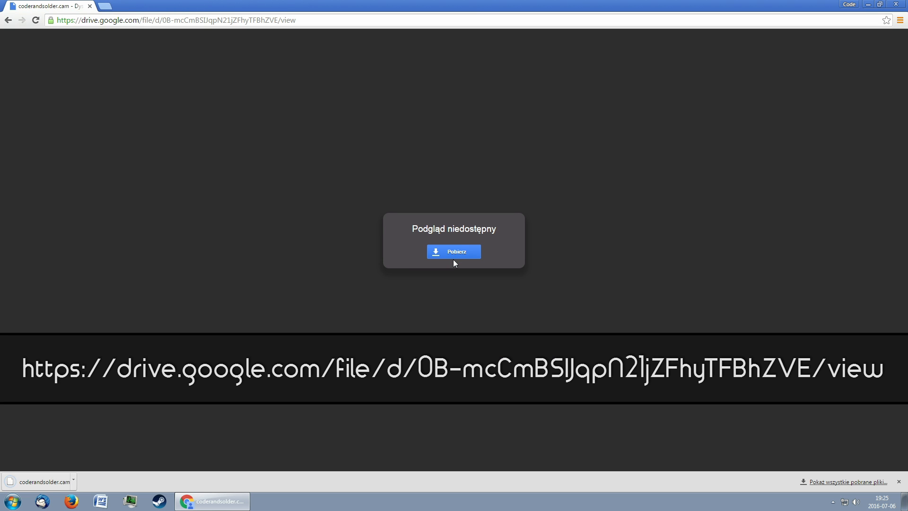
pyautogui.click(454, 251)
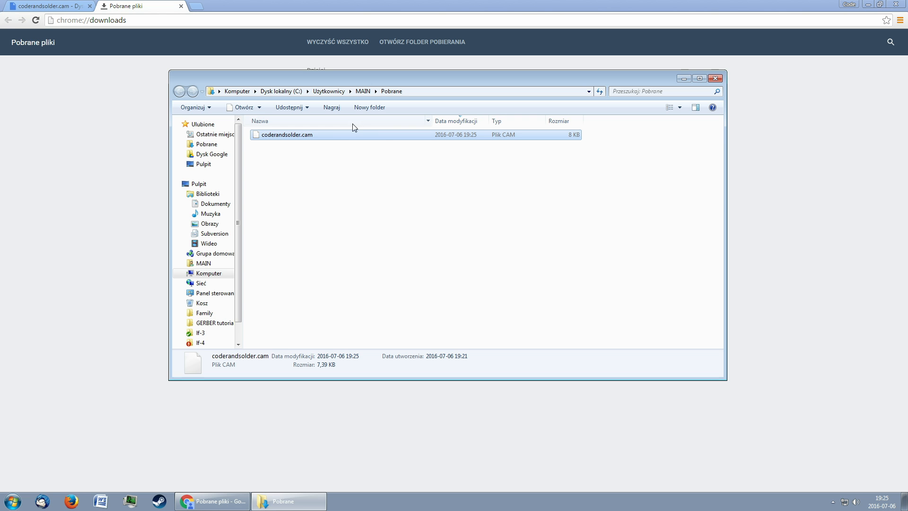
# Step: Open coderandsolder.cam in Notepad++ and scroll through its Gerber output sections
pyautogui.doubleClick(285, 134)
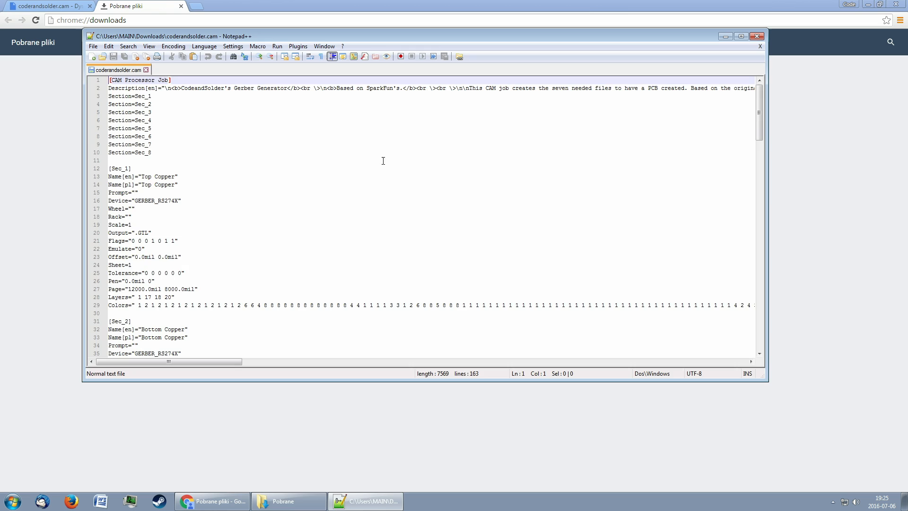
pyautogui.scroll(-3)
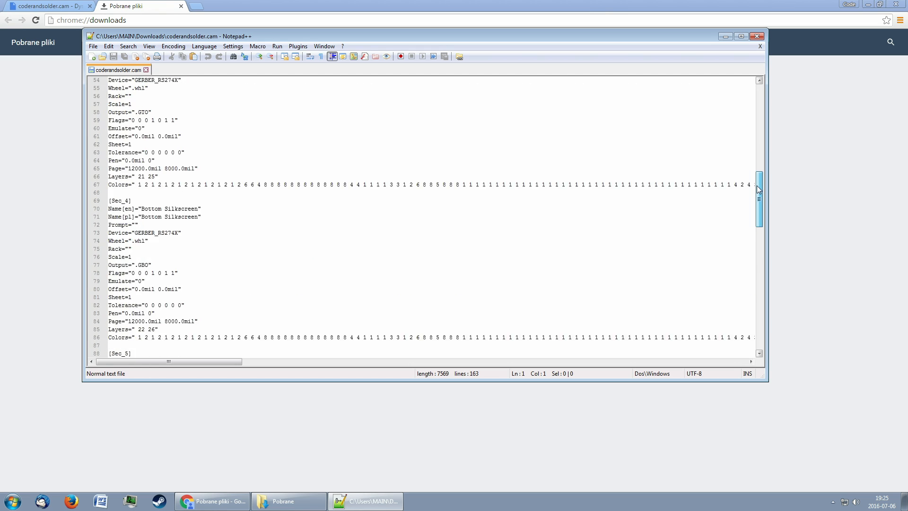
pyautogui.scroll(-3)
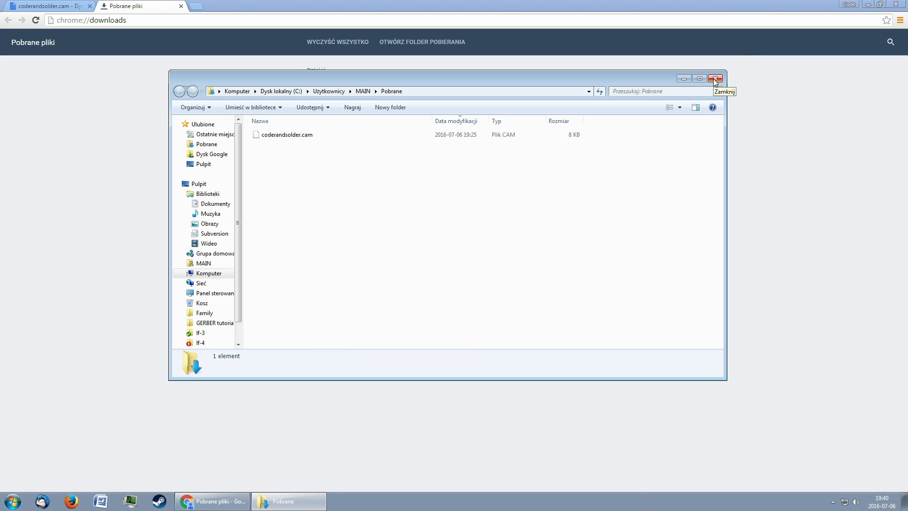
# Step: Close Explorer, launch EAGLE 7.6.0 and open the coderandsolder.cam CAM job
pyautogui.click(715, 78)
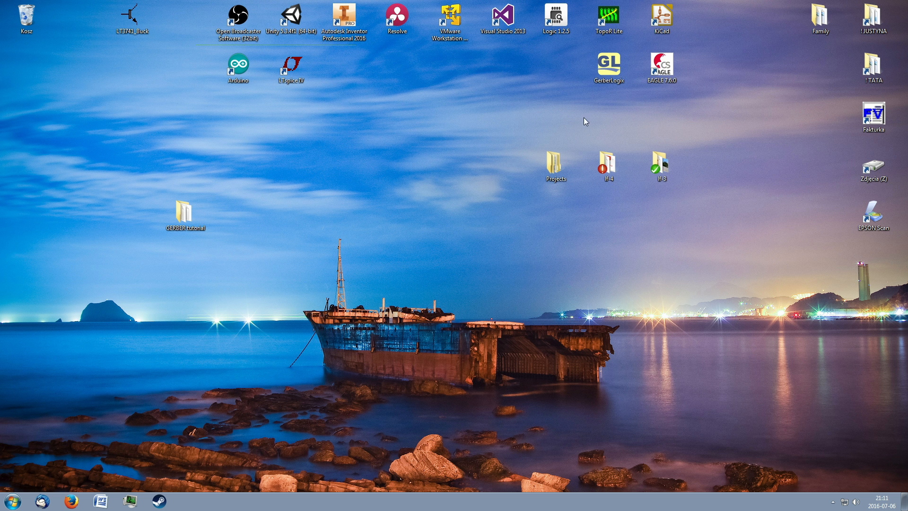
pyautogui.doubleClick(662, 63)
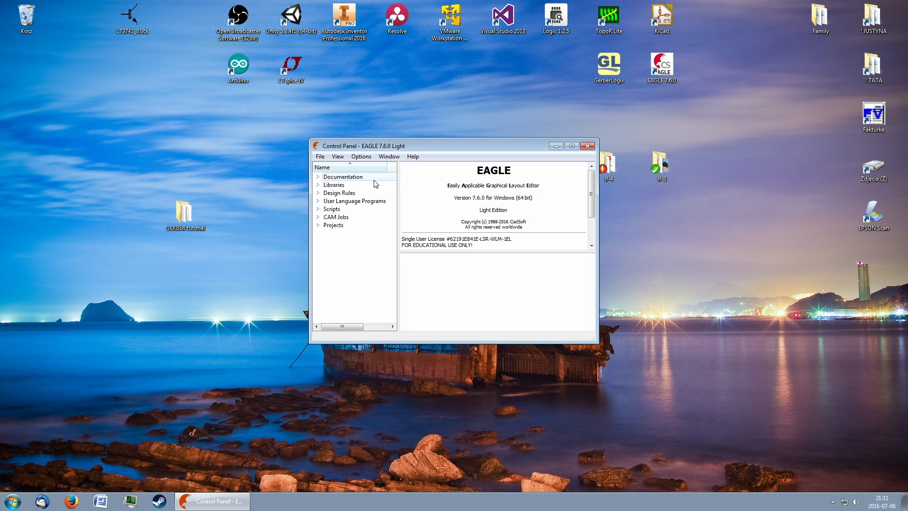
pyautogui.click(319, 157)
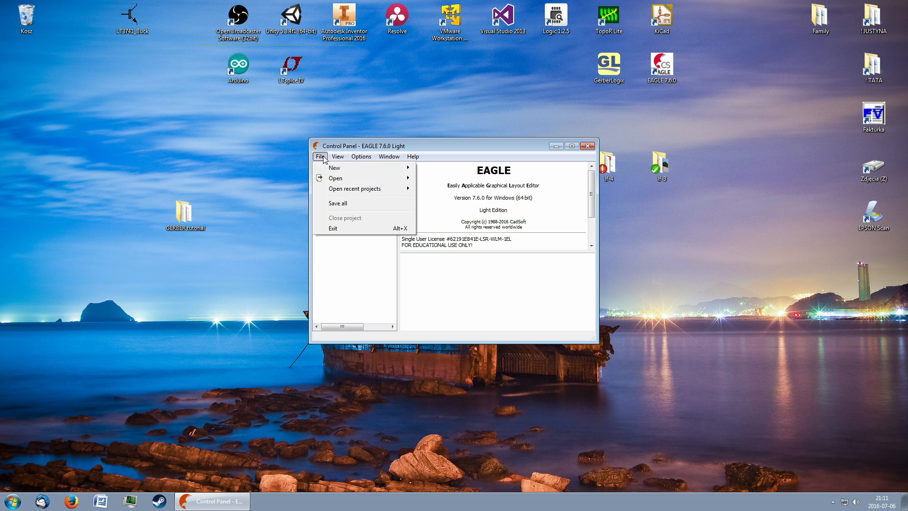
pyautogui.click(335, 177)
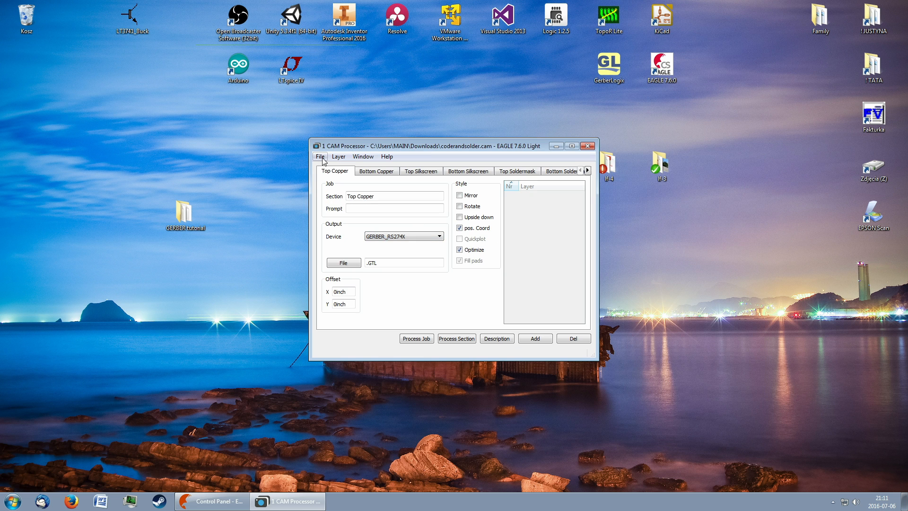
# Step: Load the OTArdunioY2.brd board into the CAM Processor
pyautogui.click(319, 156)
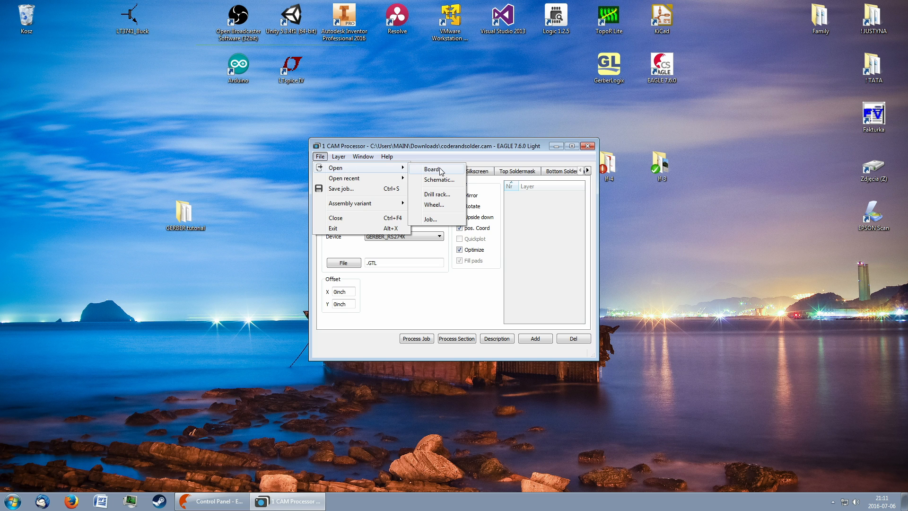
pyautogui.click(430, 168)
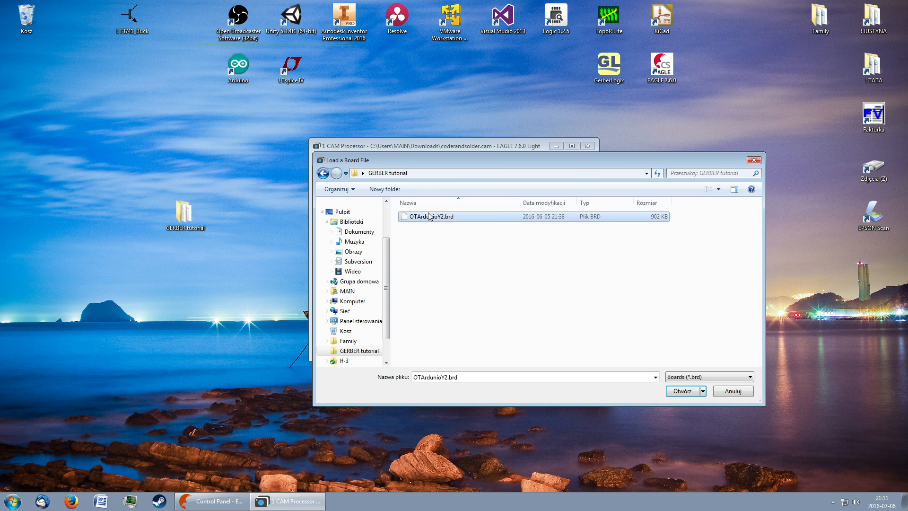
pyautogui.click(682, 391)
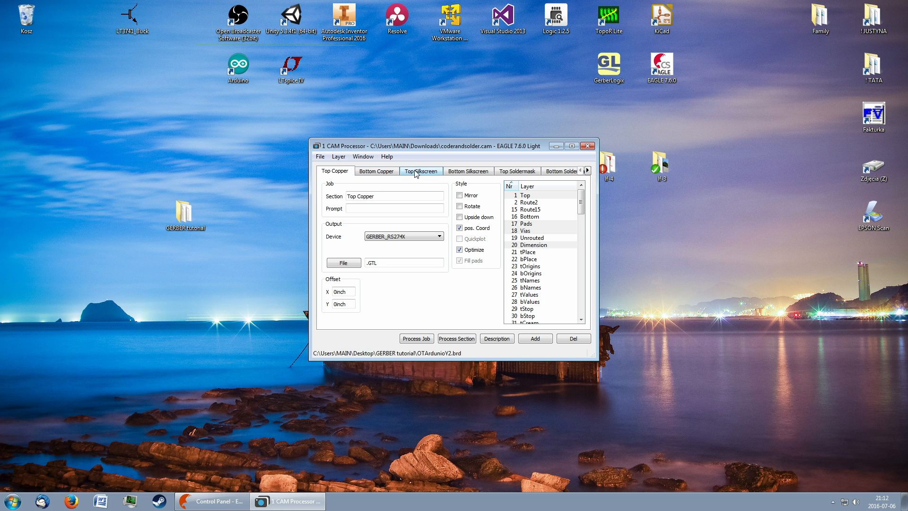
# Step: Check the Top Silkscreen section, process the job and open the GERBER tutorial folder
pyautogui.click(420, 170)
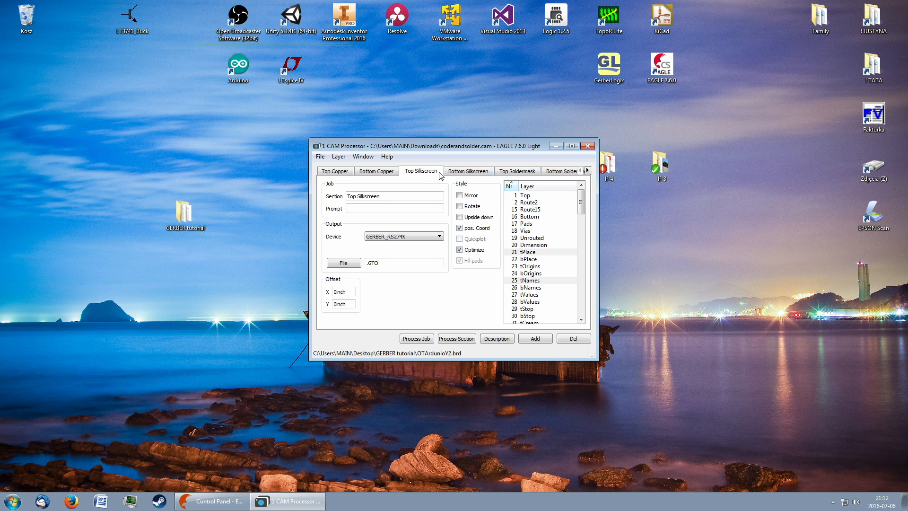
pyautogui.scroll(-3)
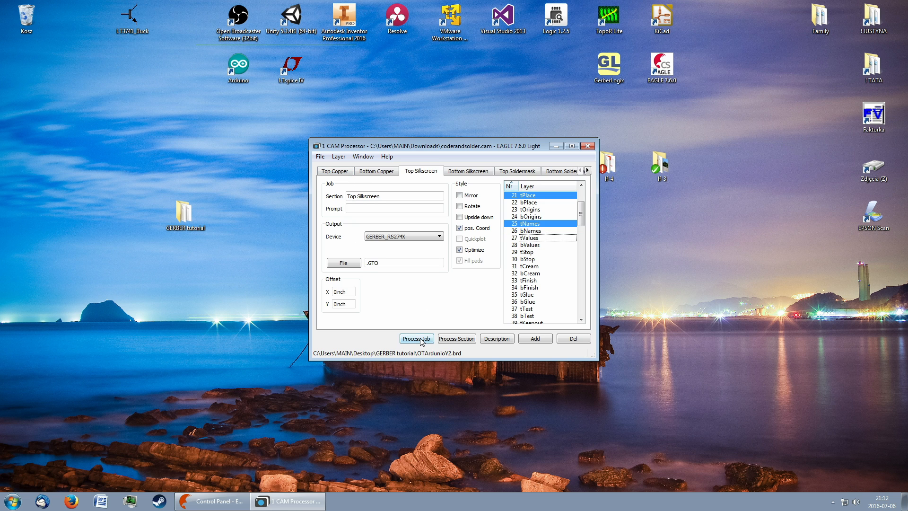
pyautogui.click(415, 338)
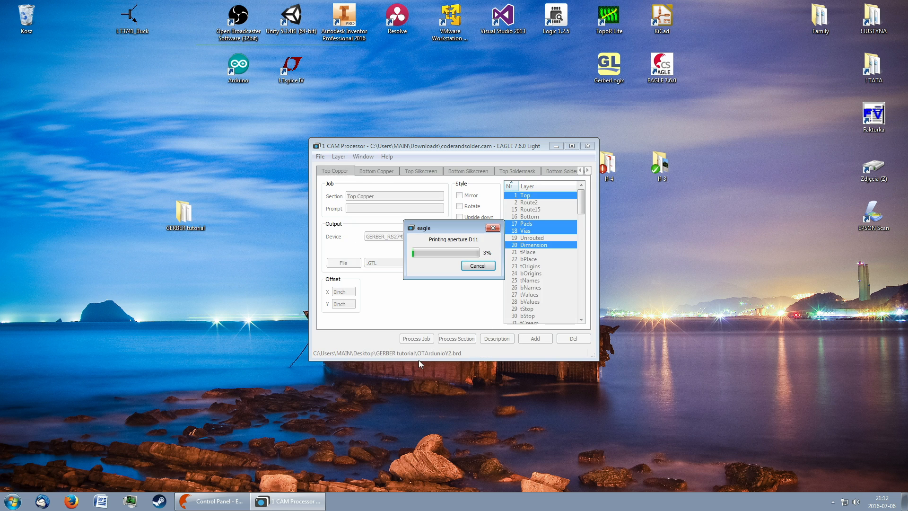
pyautogui.click(467, 170)
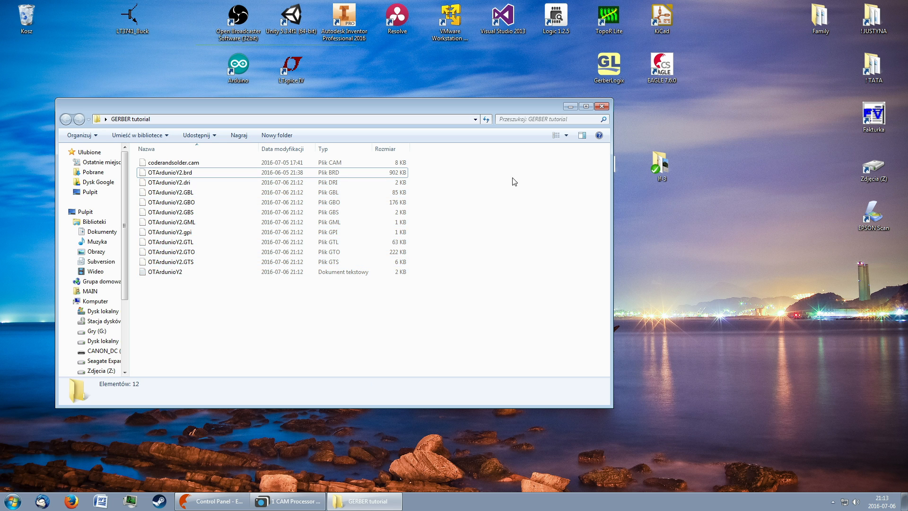
pyautogui.click(609, 68)
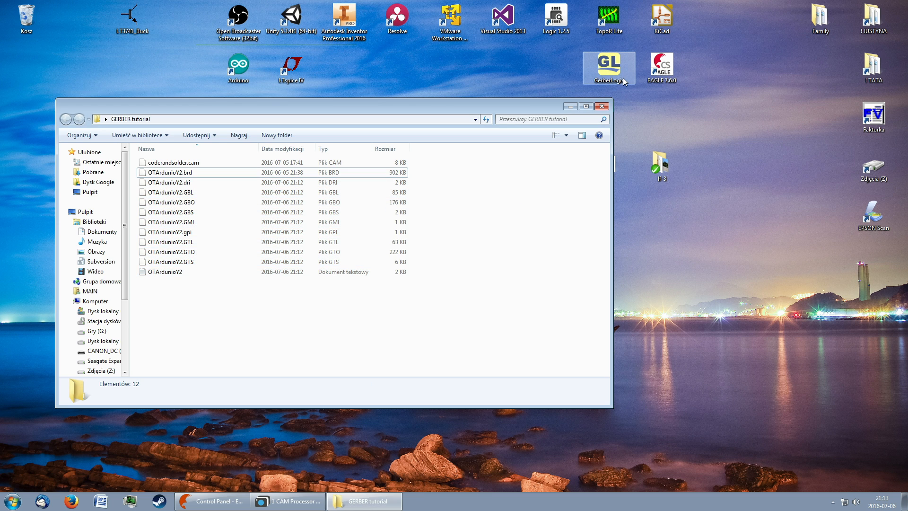
# Step: Launch GerberLogix and add the generated OTArdunioY2 Gerber files
pyautogui.doubleClick(608, 67)
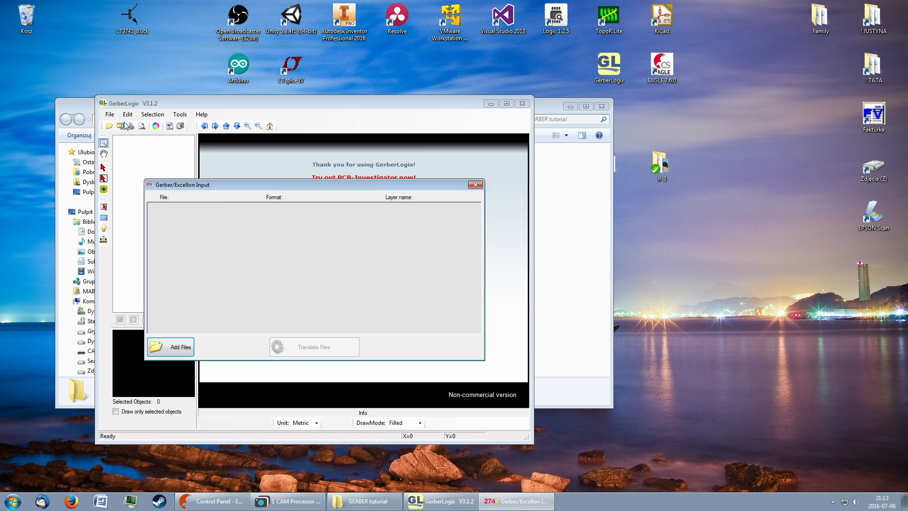
pyautogui.click(170, 346)
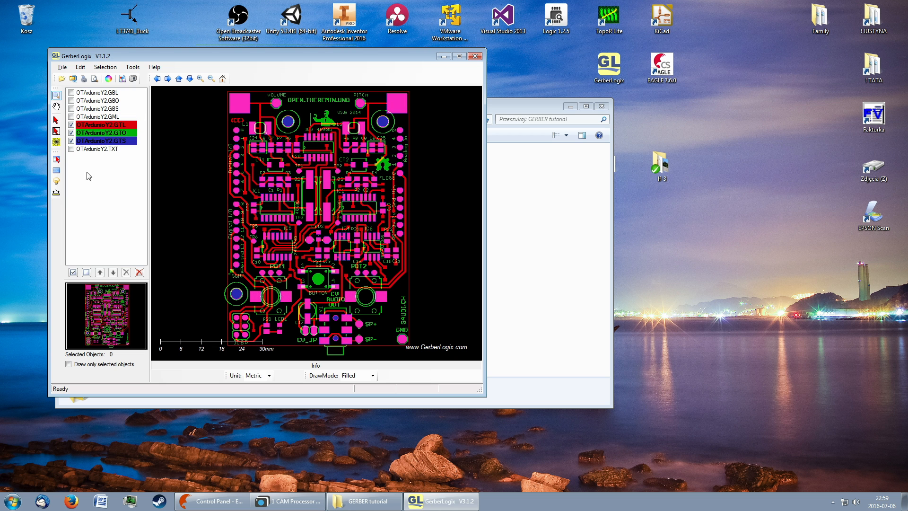
pyautogui.moveTo(74, 152)
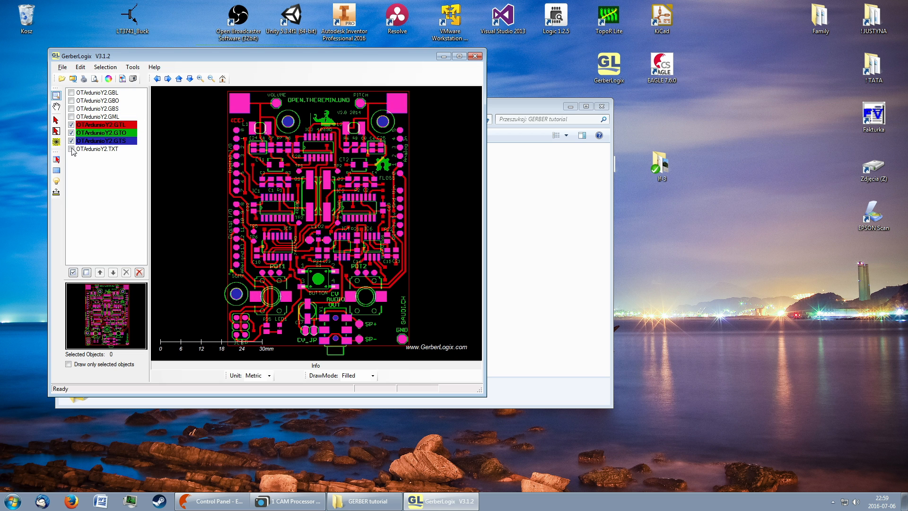